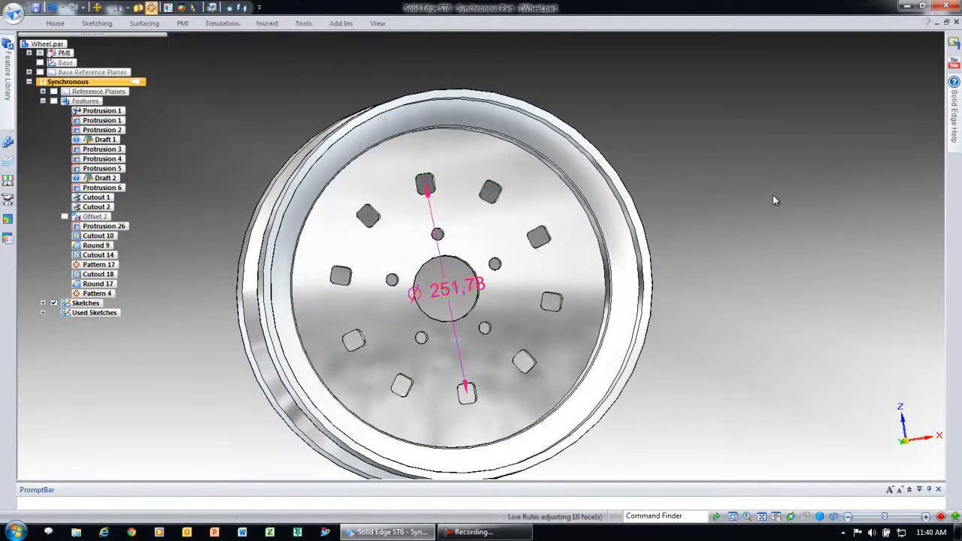
Select the square slot faces and drag them outward into elongated rectangular spoke openings
click(101, 293)
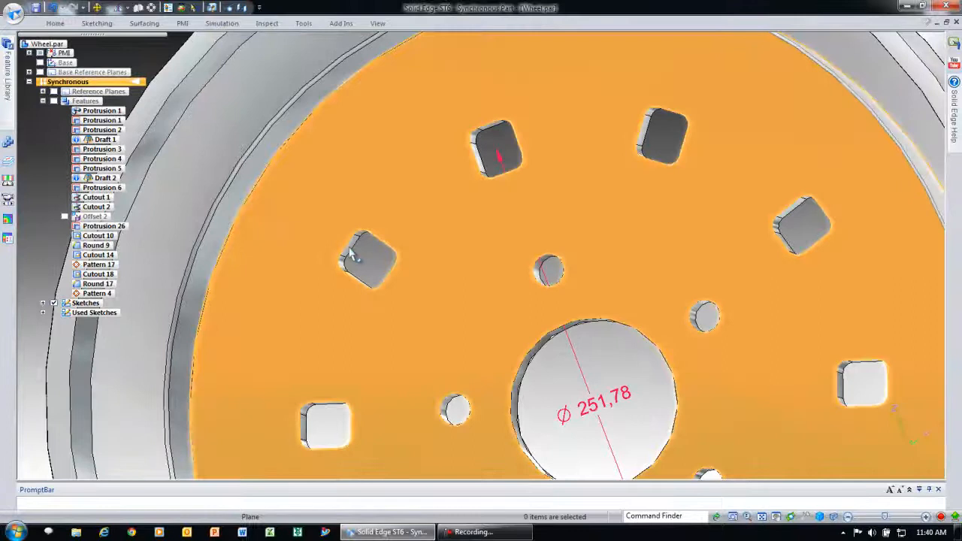
click(368, 259)
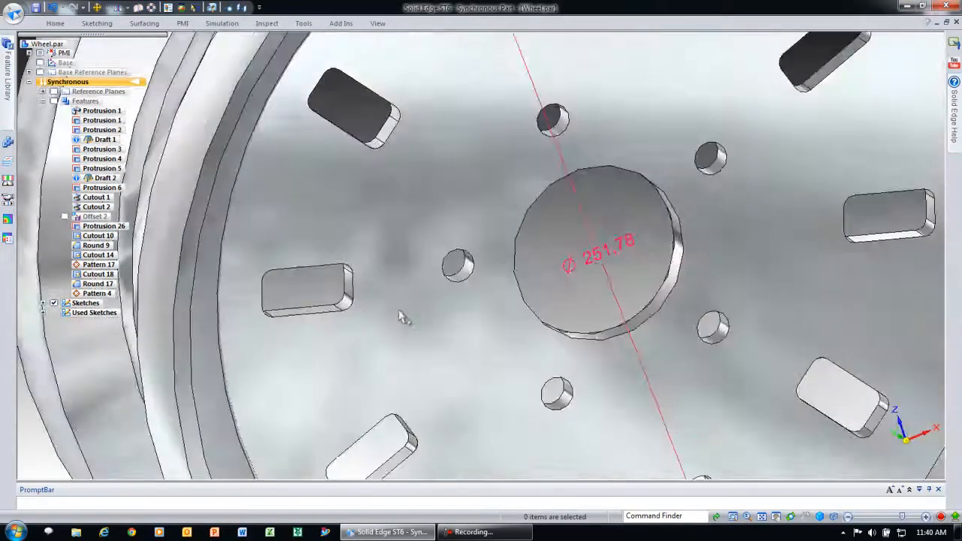
click(323, 267)
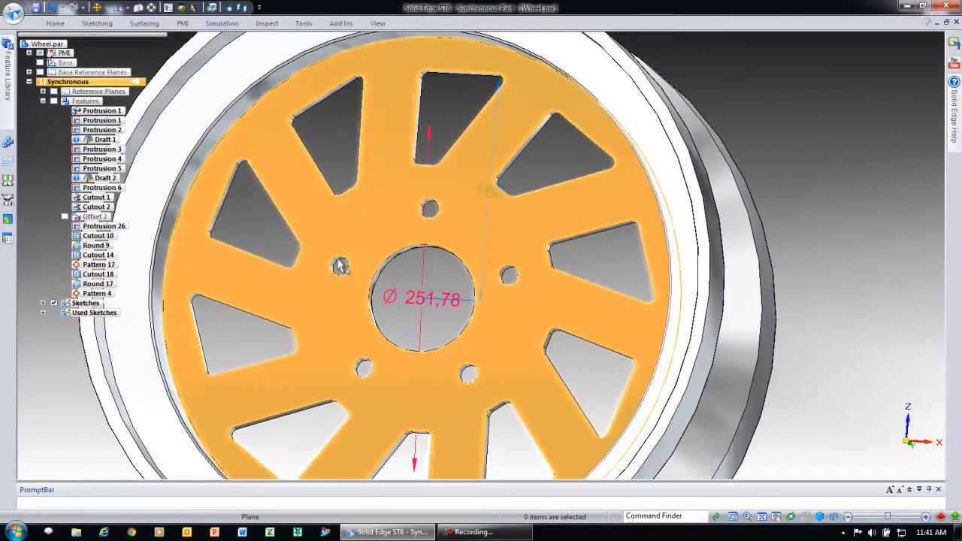
Rotate the slot side faces to form tapered, angled spoke cutouts around the hub
click(342, 265)
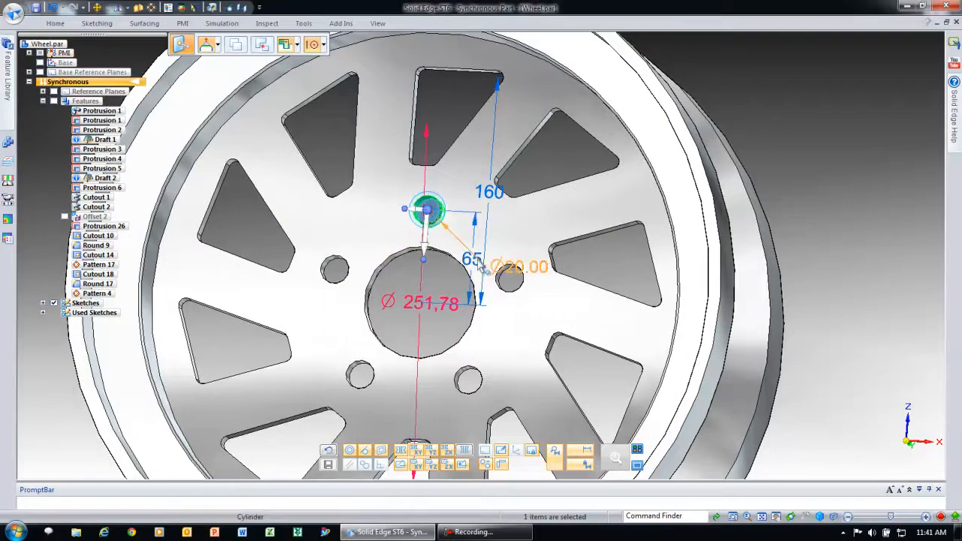
Dimension the bolt hole 65 from the central hub hole edge
click(425, 308)
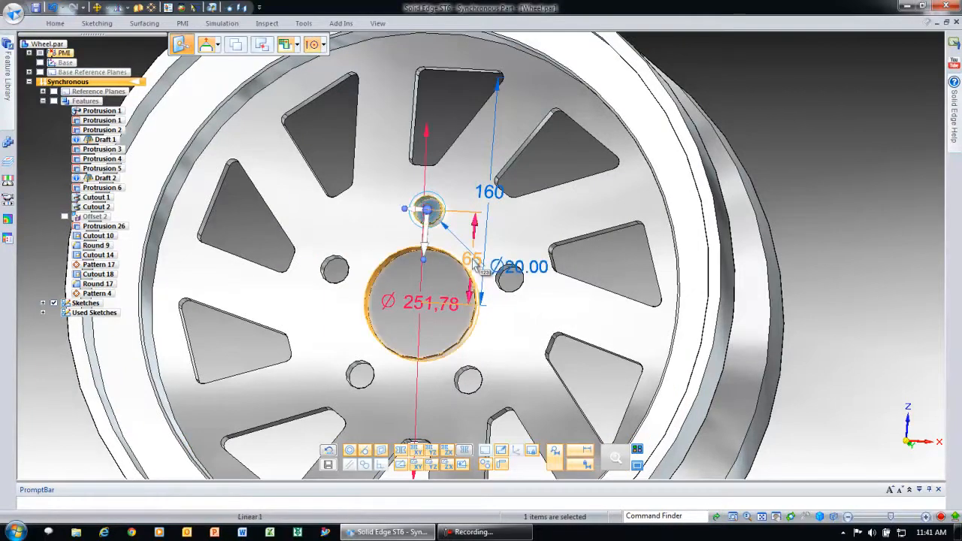